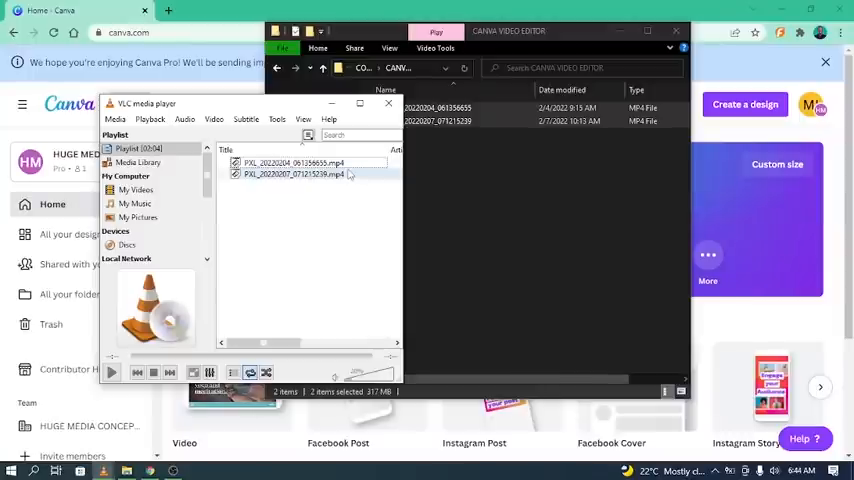
Play the remaining clip in VLC, then close the player leaving the folder open.
{"action": "left_click", "coordinate": [292, 162]}
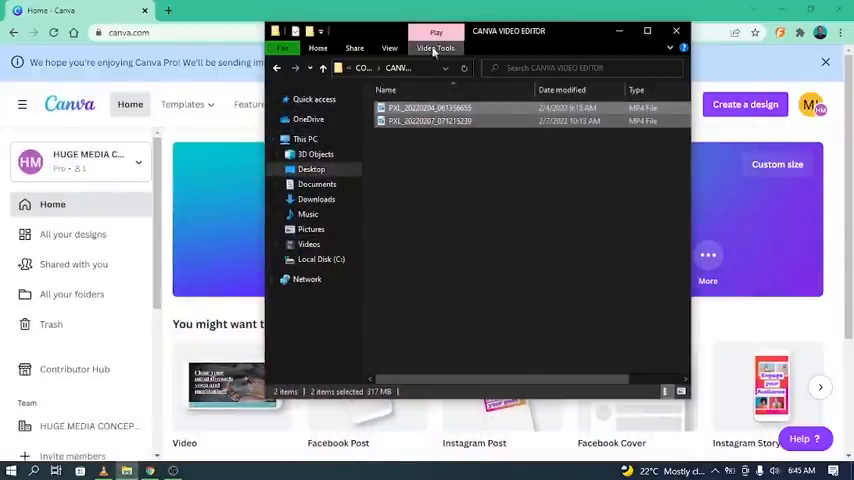
Close the clips folder window so the Canva home page is fully visible.
{"action": "left_click", "coordinate": [676, 32]}
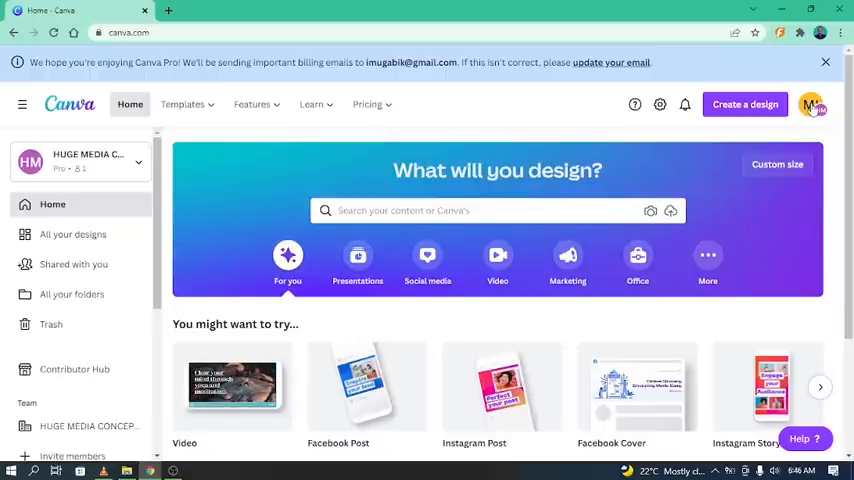
{"action": "scroll", "scroll_direction": "down", "scroll_amount": 3}
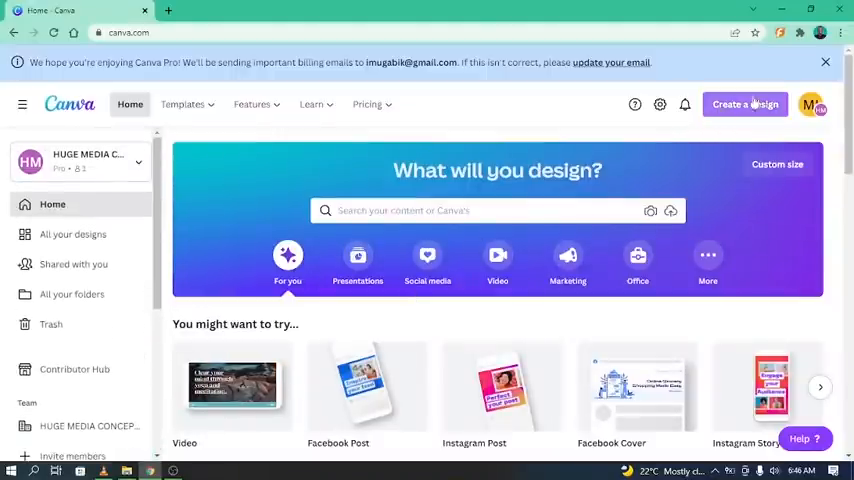
Search design types for VIDEO and start a blank Video (1920 × 1080) design.
{"action": "left_click", "coordinate": [744, 104]}
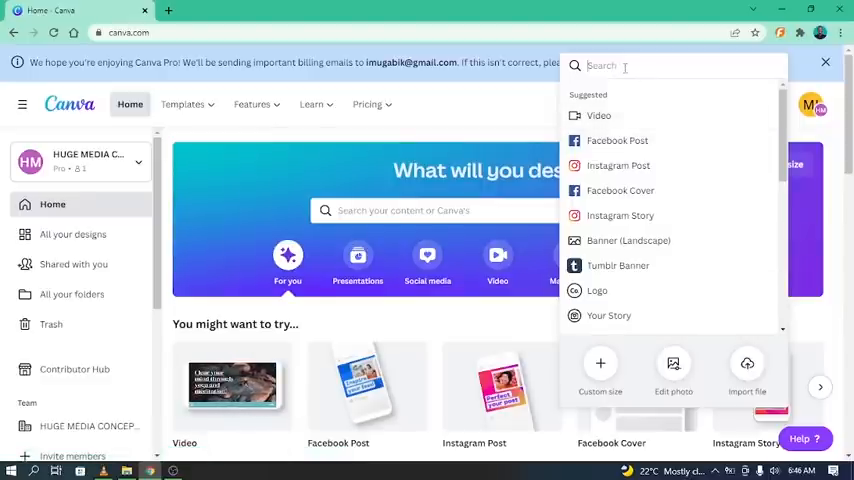
{"action": "type", "text": "VIDEO"}
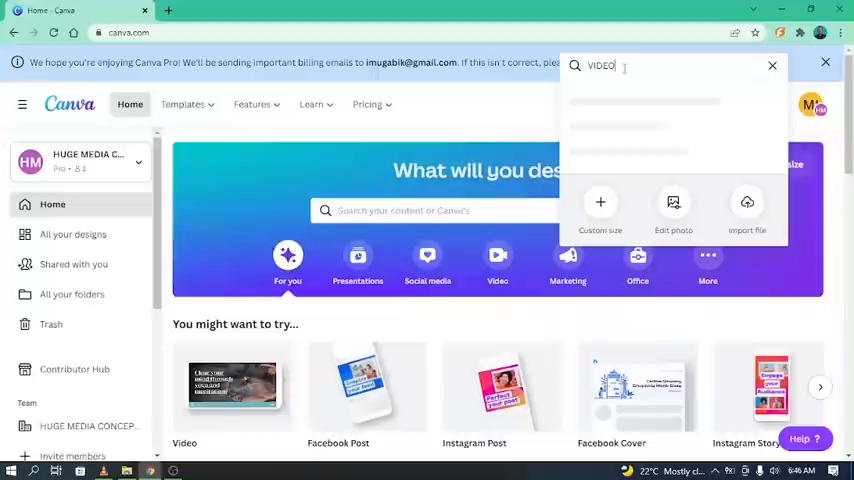
{"action": "type", "text": "VIDEO"}
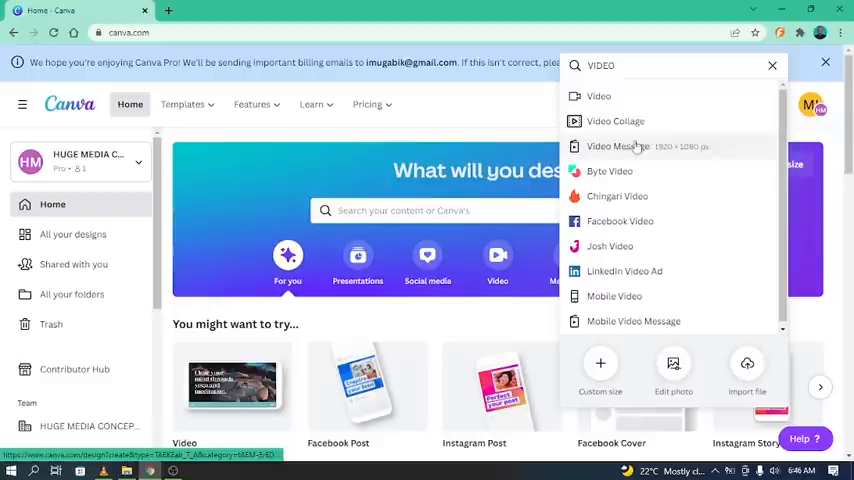
{"action": "mouse_move", "coordinate": [694, 300]}
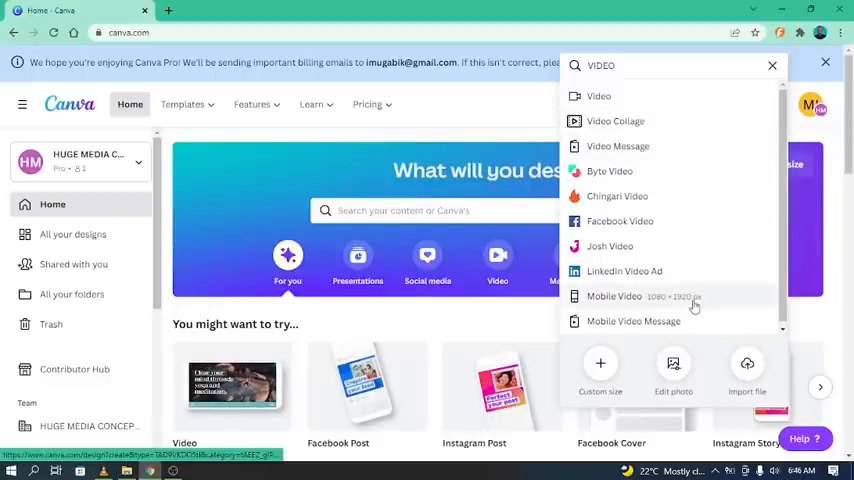
{"action": "mouse_move", "coordinate": [614, 120]}
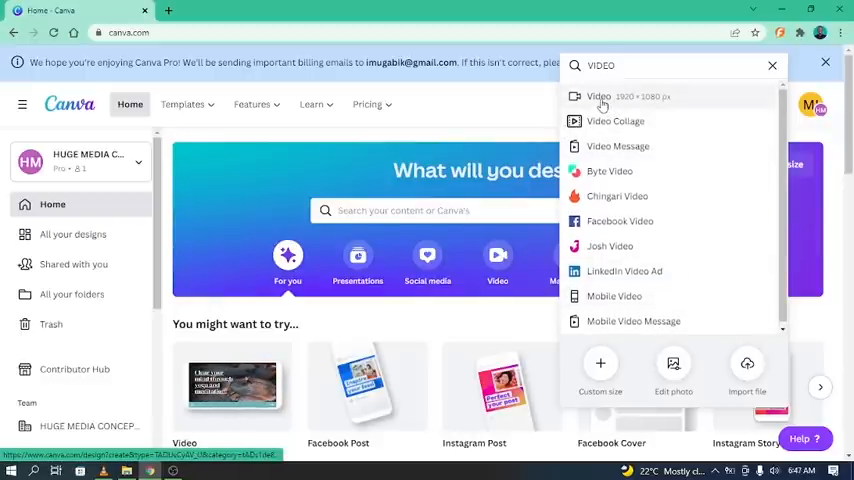
{"action": "left_click", "coordinate": [598, 96]}
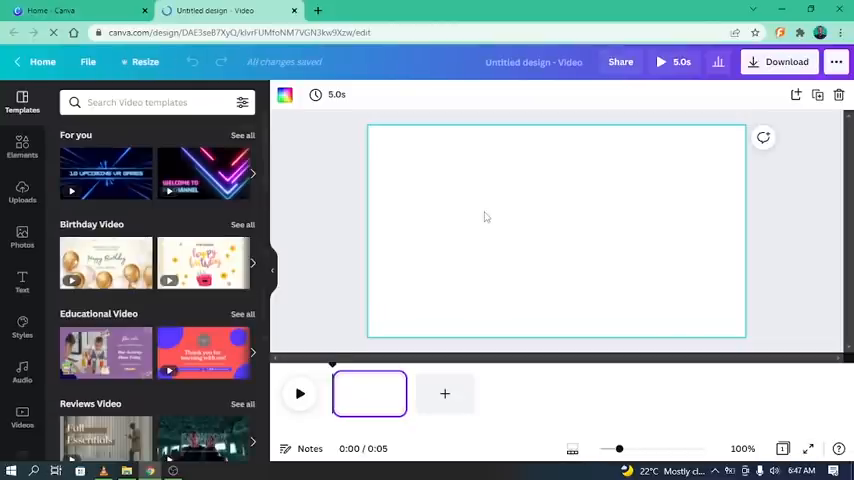
{"action": "mouse_move", "coordinate": [410, 318]}
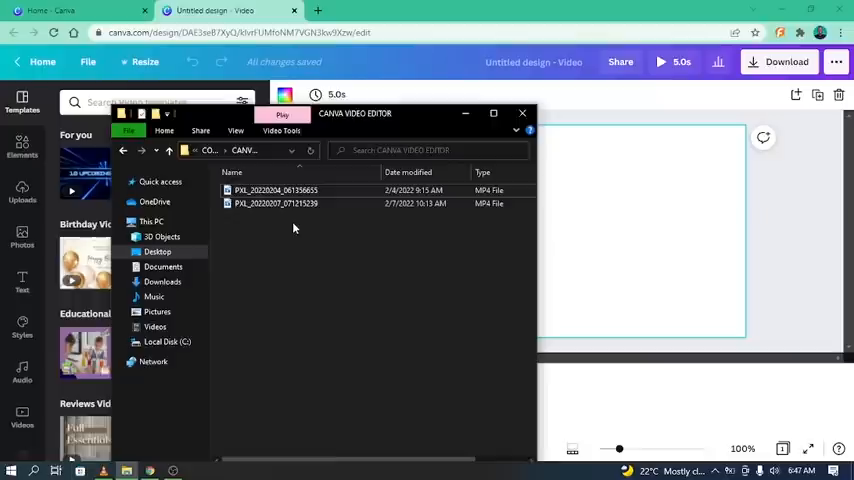
Upload both MP4 clips from the CANVA VIDEO EDITOR folder into the design's uploads.
{"action": "left_click", "coordinate": [276, 204]}
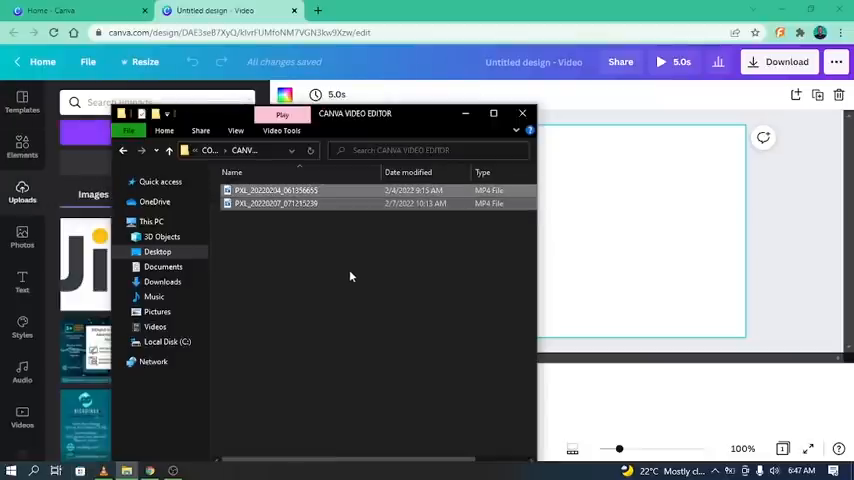
{"action": "left_click", "coordinate": [276, 190]}
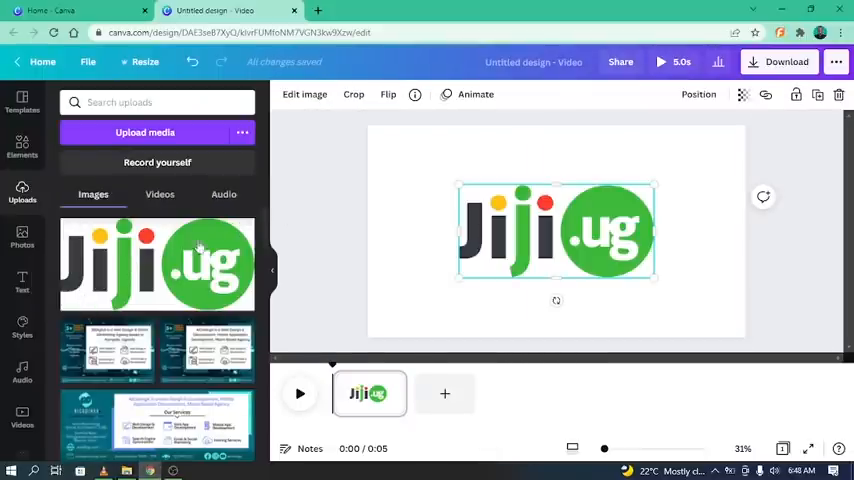
Show the uploaded videos list and delete the Jiji.ug logo from the first page.
{"action": "left_click", "coordinate": [160, 194]}
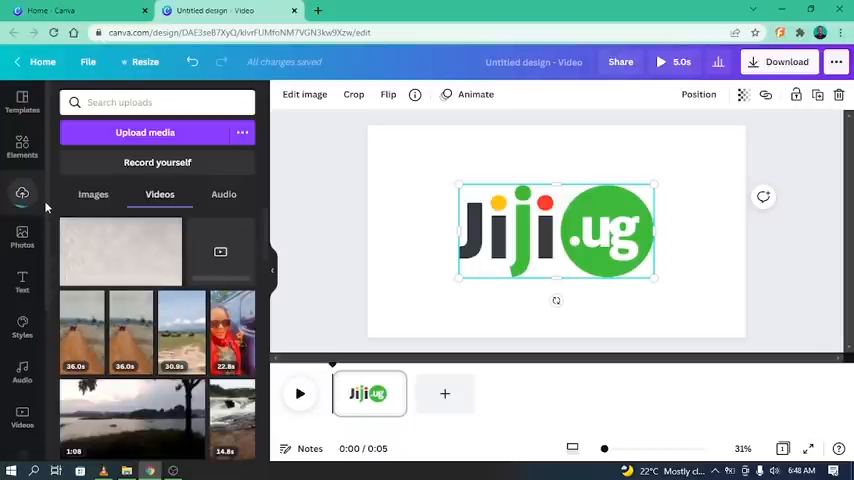
{"action": "mouse_move", "coordinate": [520, 220]}
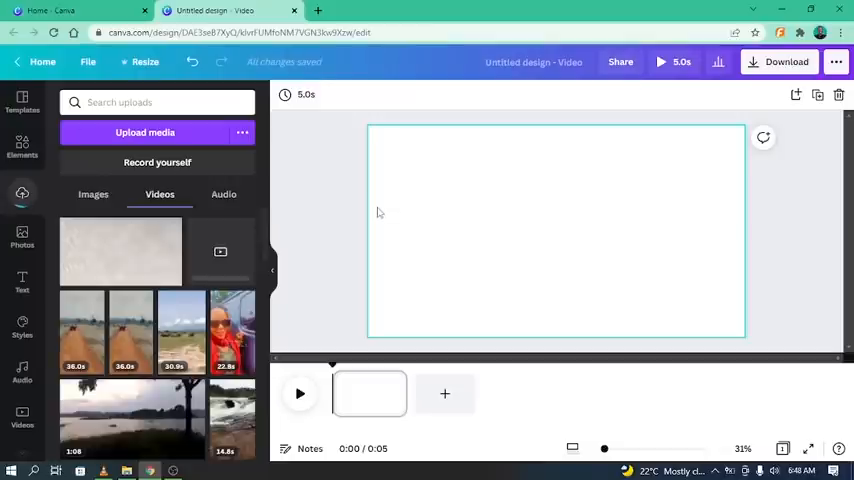
{"action": "mouse_move", "coordinate": [506, 208]}
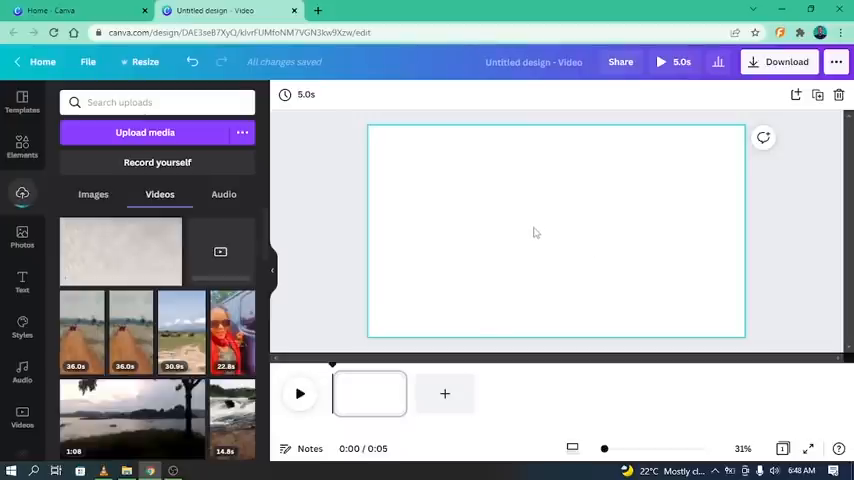
{"action": "mouse_move", "coordinate": [584, 236]}
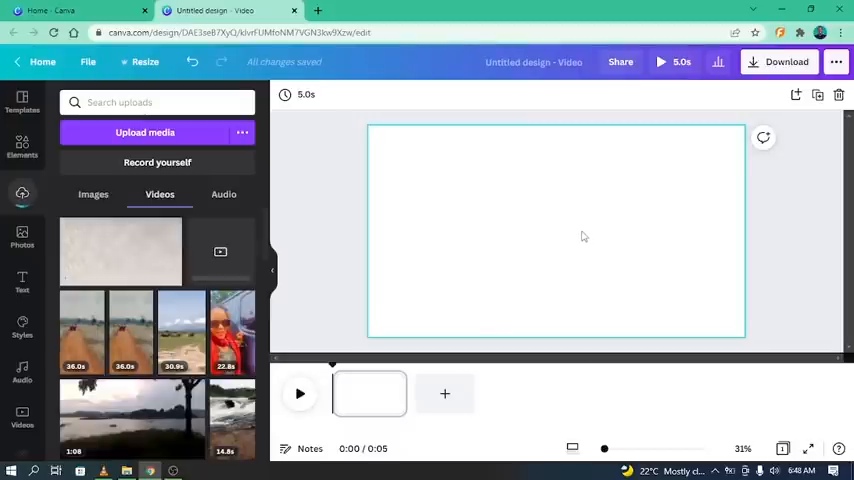
{"action": "mouse_move", "coordinate": [402, 210]}
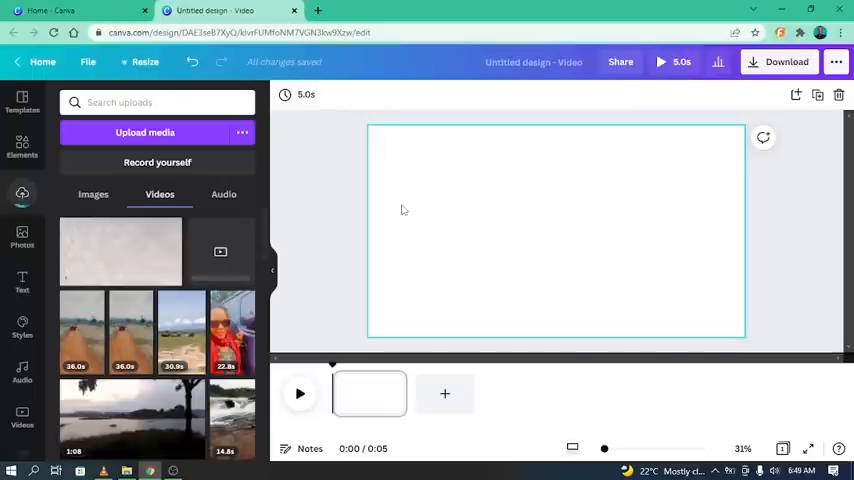
{"action": "mouse_move", "coordinate": [400, 188]}
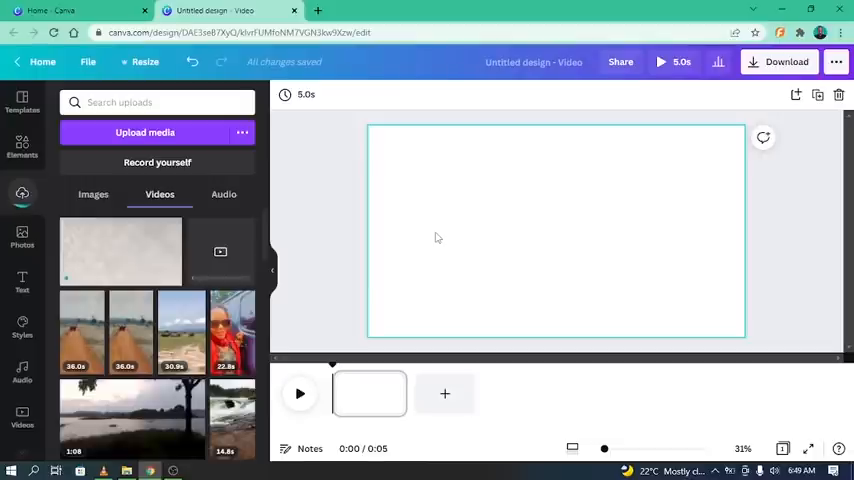
{"action": "left_click", "coordinate": [144, 132]}
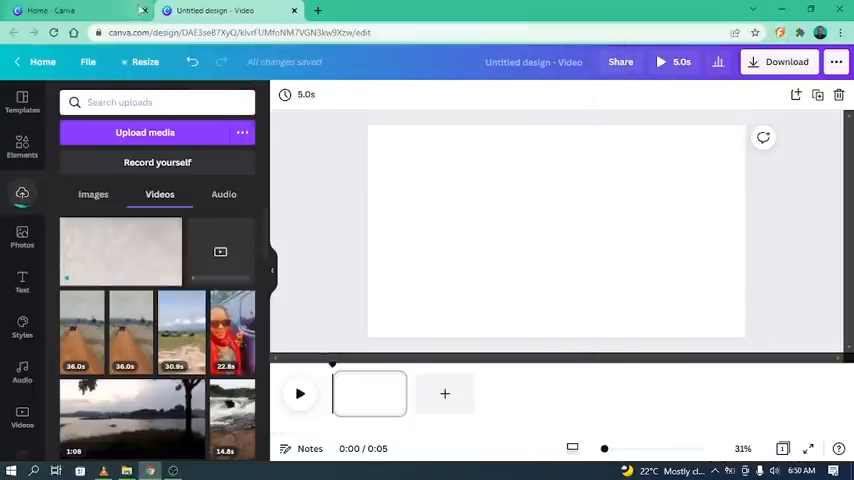
{"action": "left_click", "coordinate": [120, 252]}
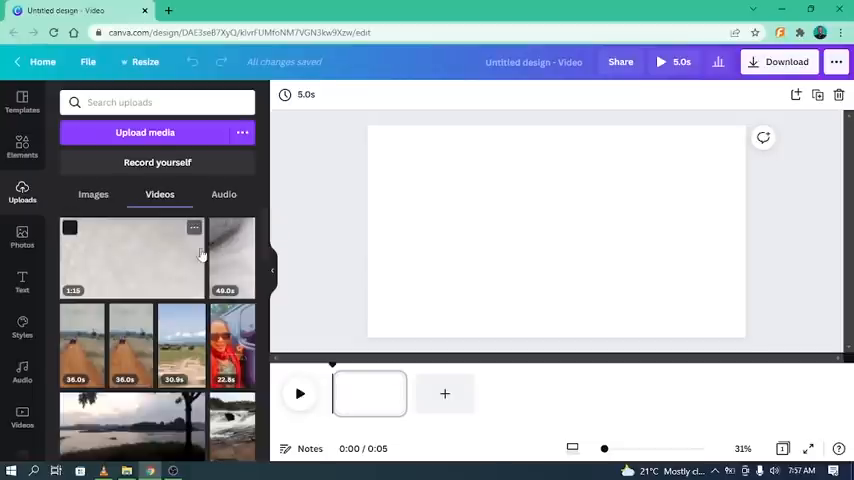
{"action": "mouse_move", "coordinate": [176, 256]}
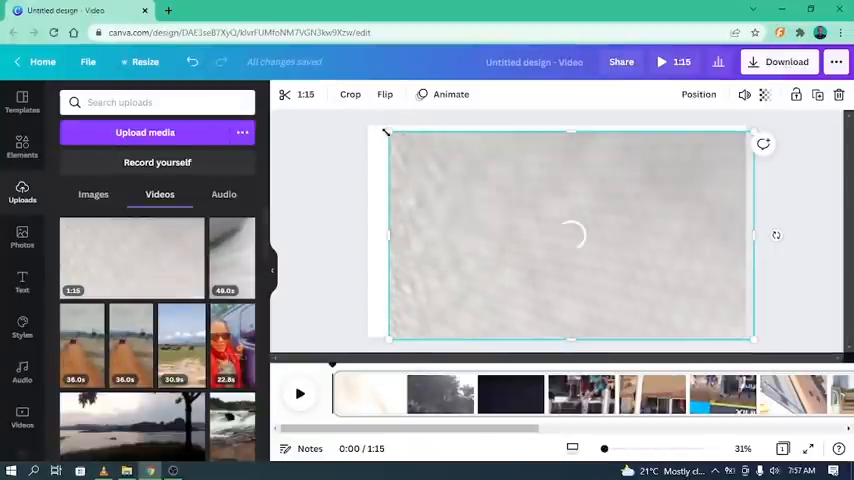
Drag an uploaded street clip onto the first page so the timeline runs about 1:15.
{"action": "left_click_drag", "start_coordinate": [388, 130], "coordinate": [370, 124]}
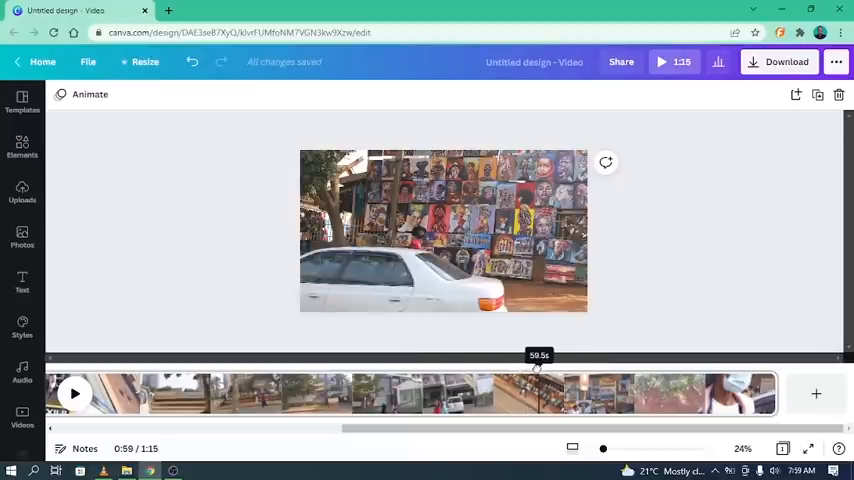
Scrub the playhead to around the one-minute mark to review the street-art stall scene.
{"action": "left_click_drag", "start_coordinate": [536, 368], "coordinate": [516, 368]}
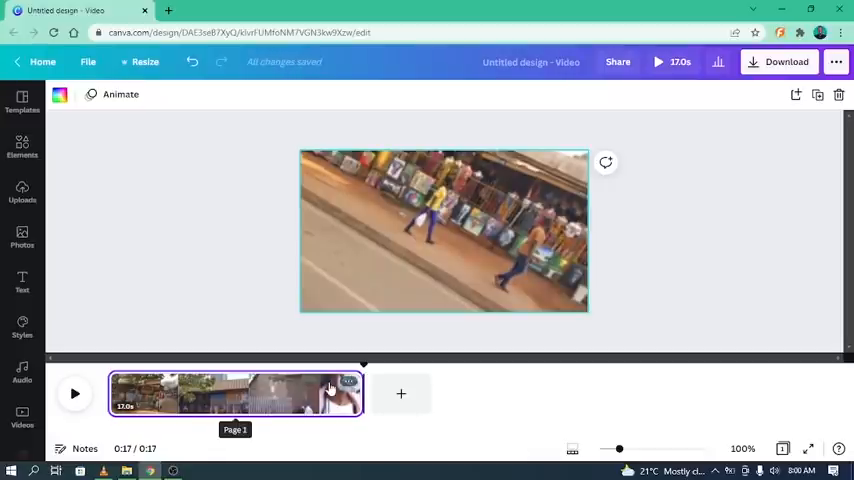
{"action": "mouse_move", "coordinate": [400, 394]}
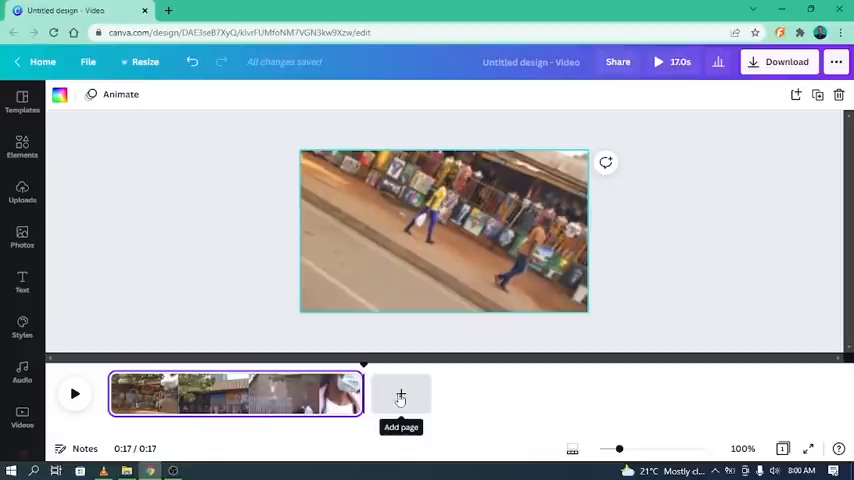
{"action": "left_click", "coordinate": [400, 392]}
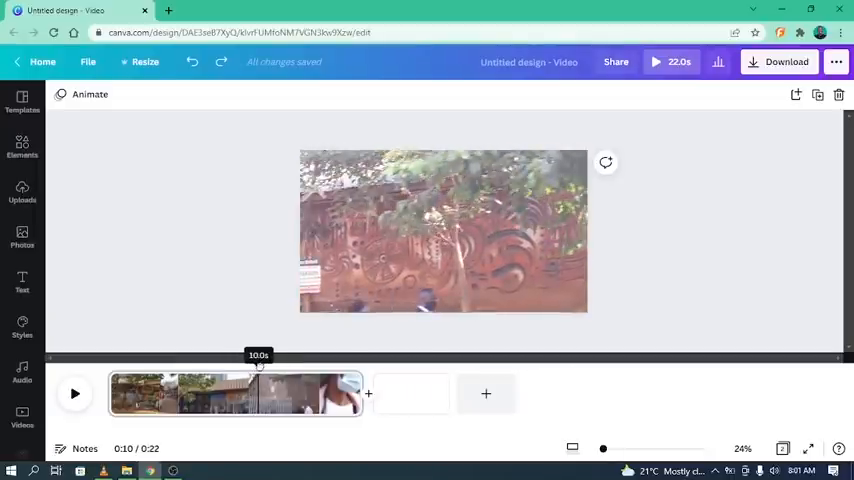
Drag the mural-wall clip onto the second page, making the video 22 seconds long.
{"action": "left_click_drag", "start_coordinate": [260, 364], "coordinate": [286, 364]}
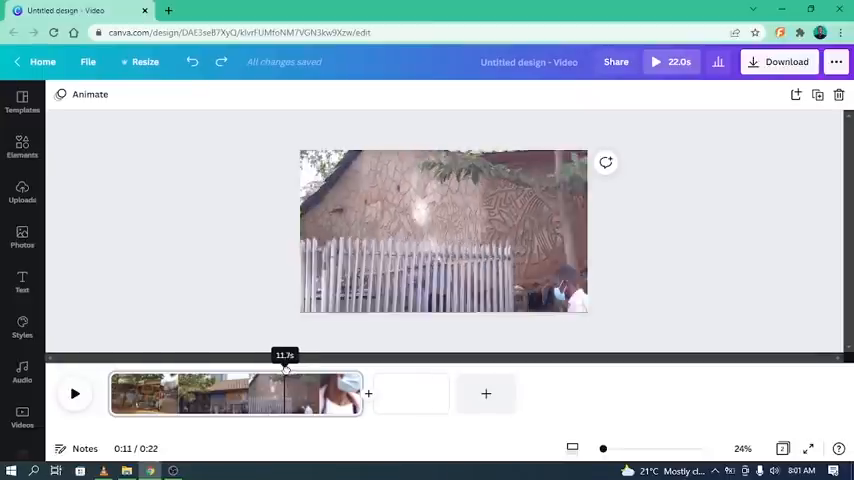
Trim the long clip on the timeline so the two clips total about 14 seconds.
{"action": "left_click_drag", "start_coordinate": [284, 364], "coordinate": [276, 364]}
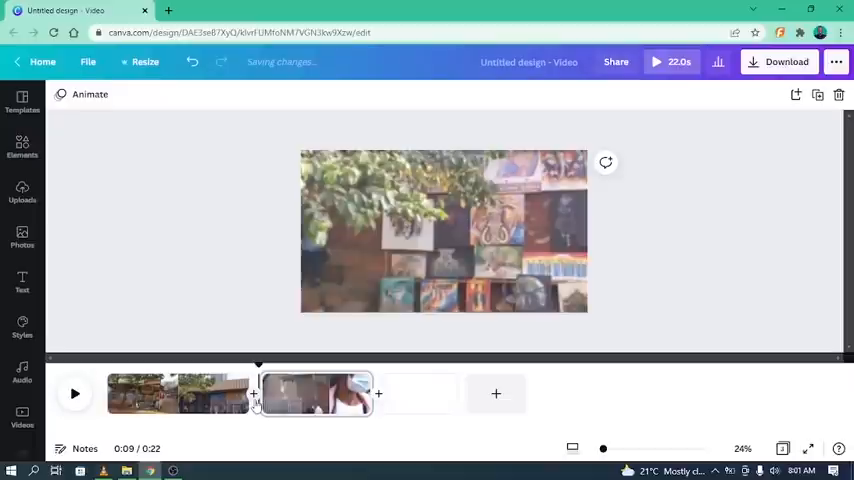
{"action": "left_click", "coordinate": [176, 392]}
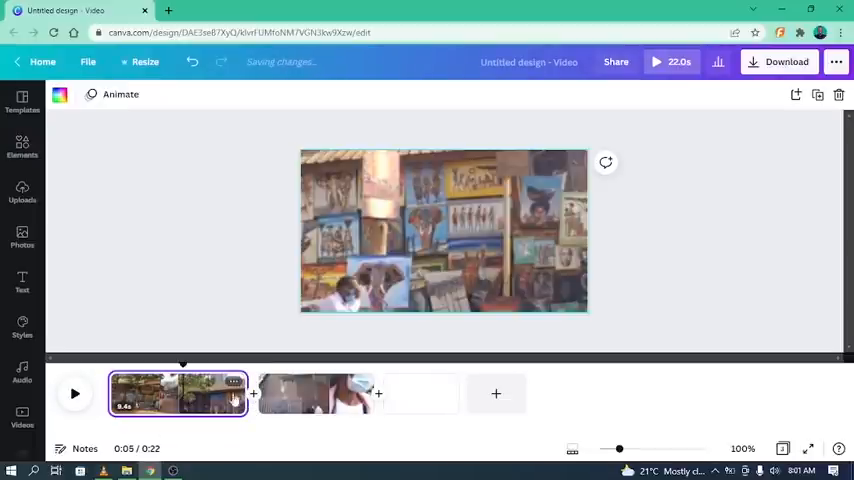
{"action": "left_click", "coordinate": [316, 392]}
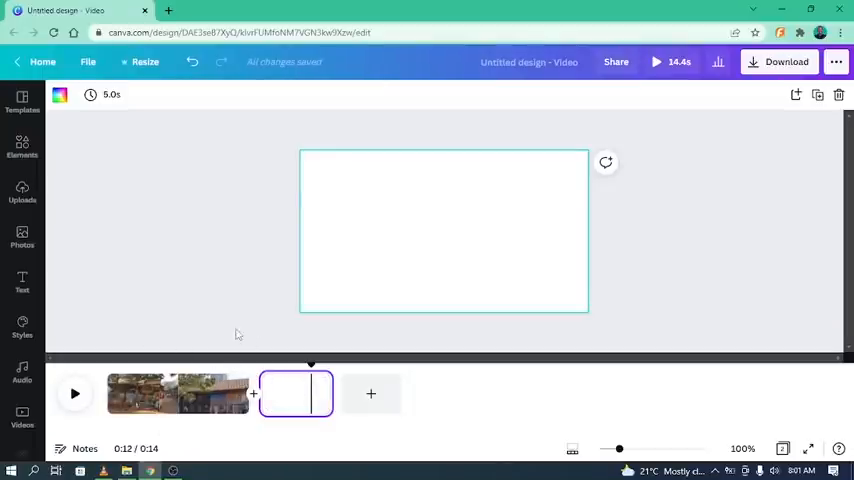
{"action": "mouse_move", "coordinate": [156, 400]}
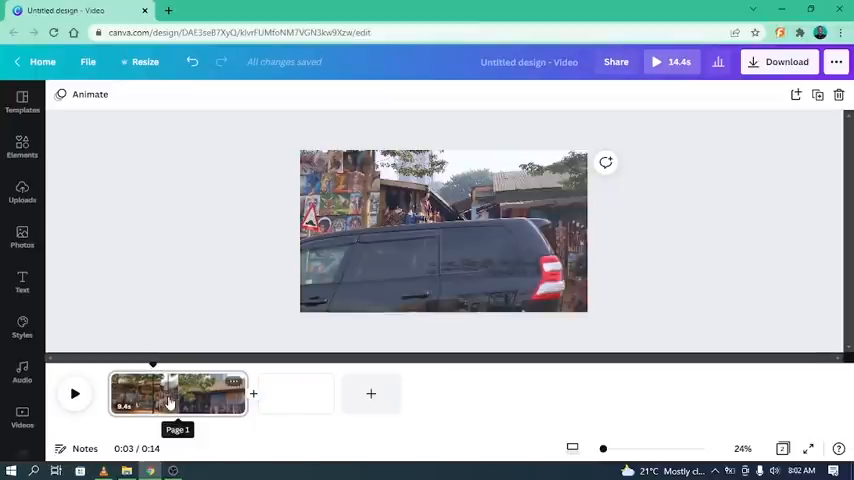
{"action": "right_click", "coordinate": [176, 392]}
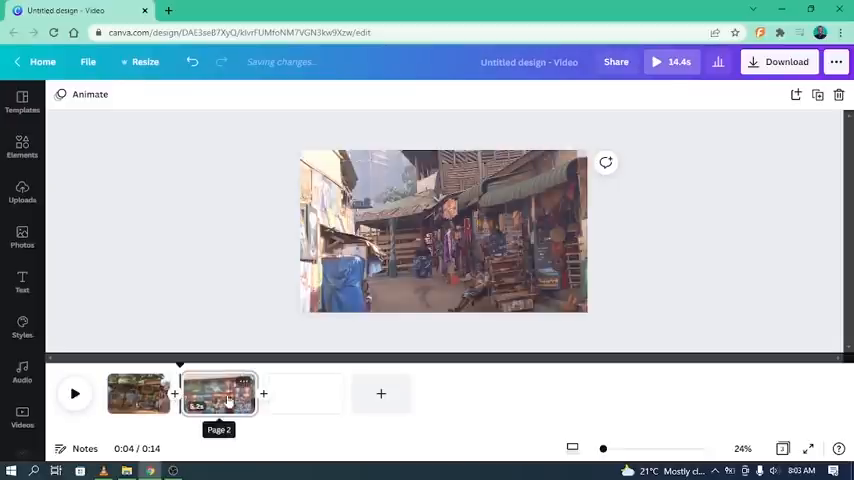
Start adding a transition after the first clip from its right-click menu.
{"action": "left_click", "coordinate": [138, 392]}
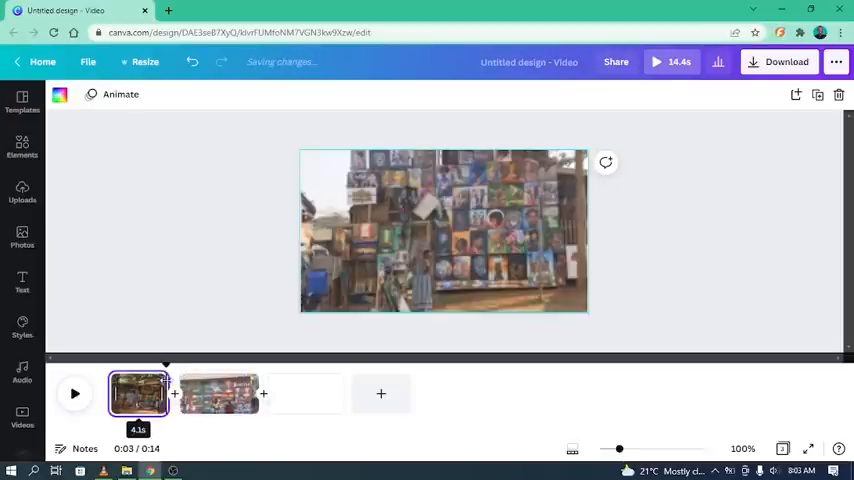
{"action": "right_click", "coordinate": [138, 392]}
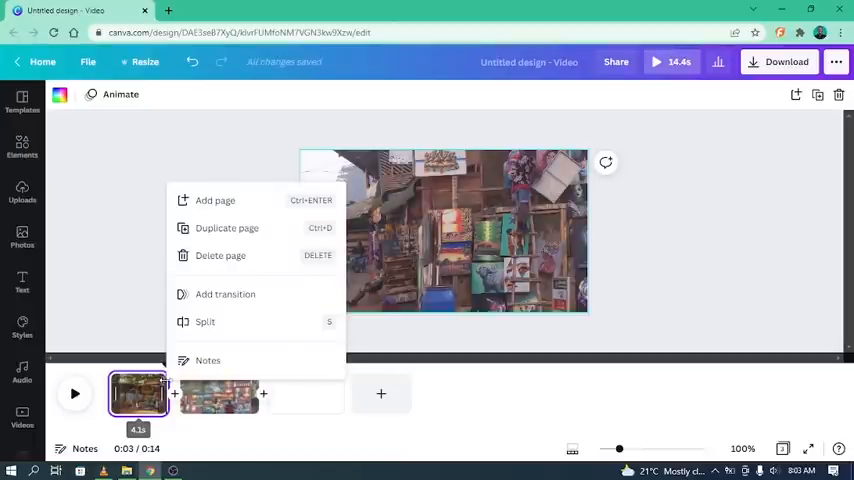
{"action": "mouse_move", "coordinate": [208, 294]}
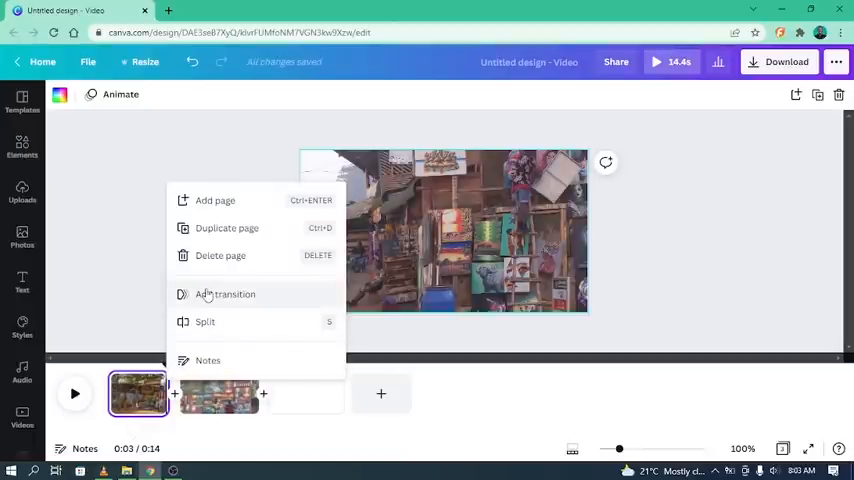
{"action": "left_click", "coordinate": [224, 294]}
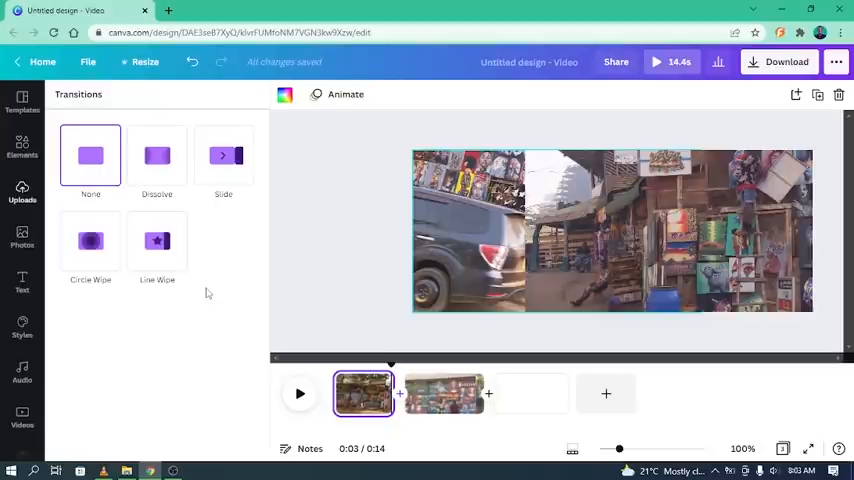
{"action": "mouse_move", "coordinate": [248, 220]}
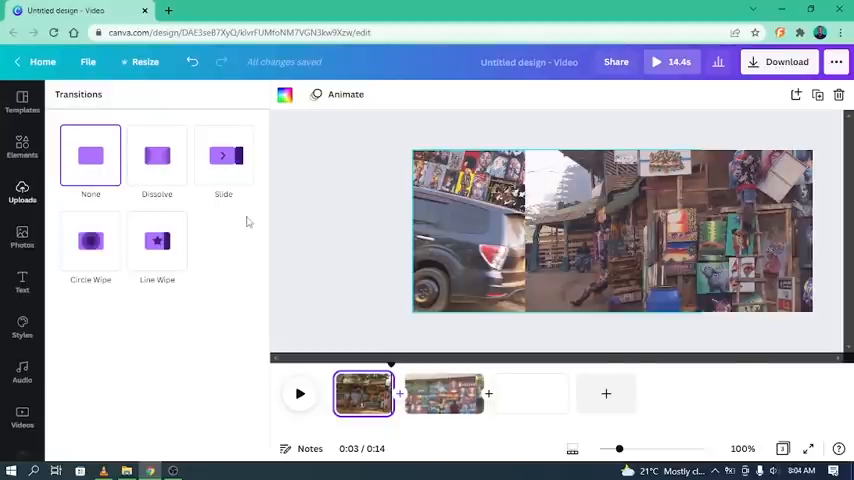
Preview transition styles, apply Line Wipe between the clips and set its wipe direction.
{"action": "left_click", "coordinate": [156, 156]}
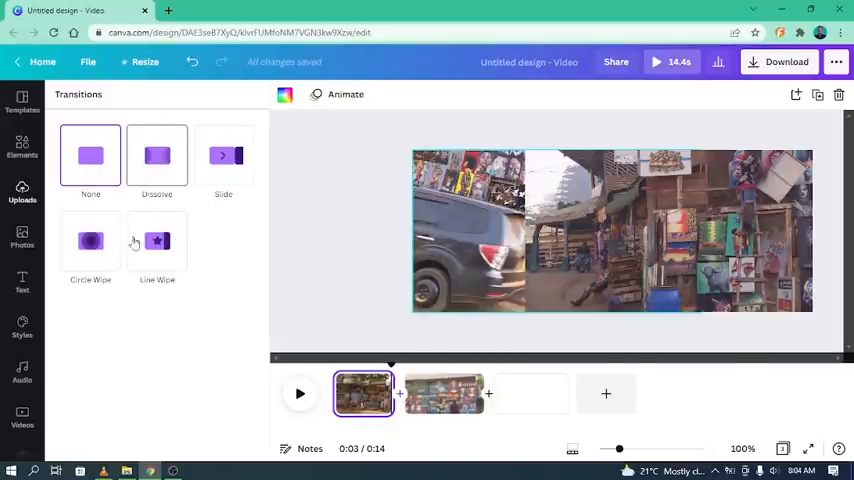
{"action": "left_click", "coordinate": [90, 240]}
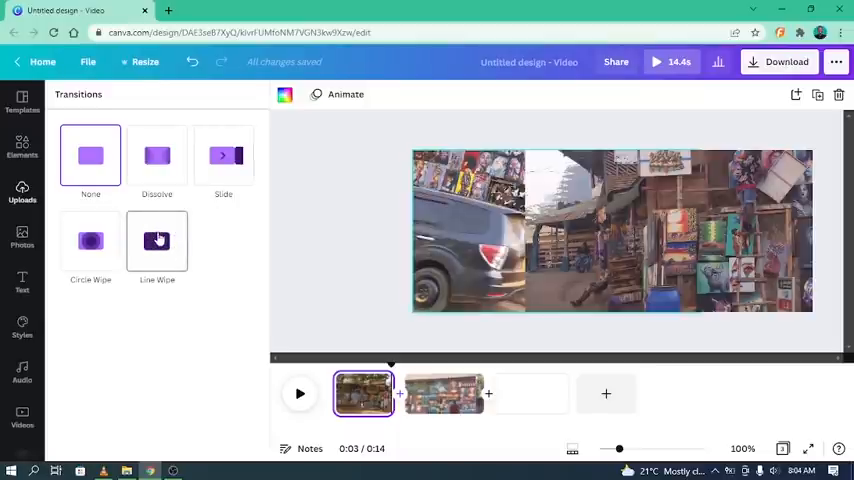
{"action": "left_click", "coordinate": [154, 240]}
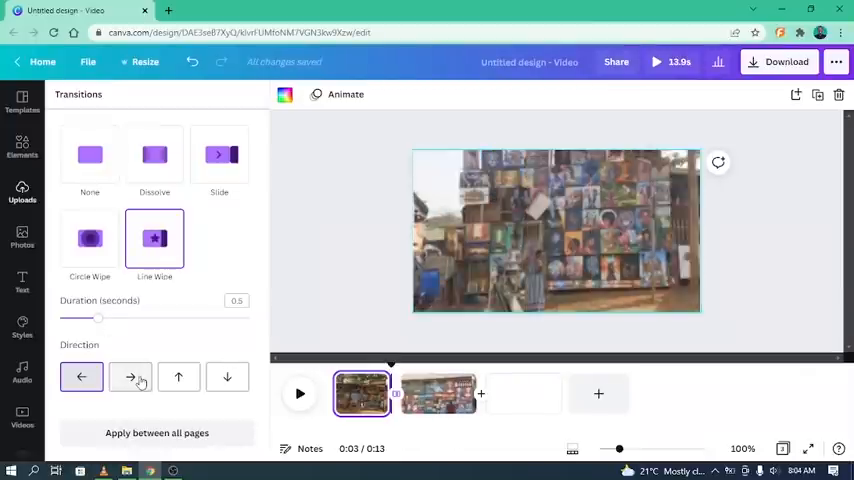
{"action": "left_click", "coordinate": [228, 376]}
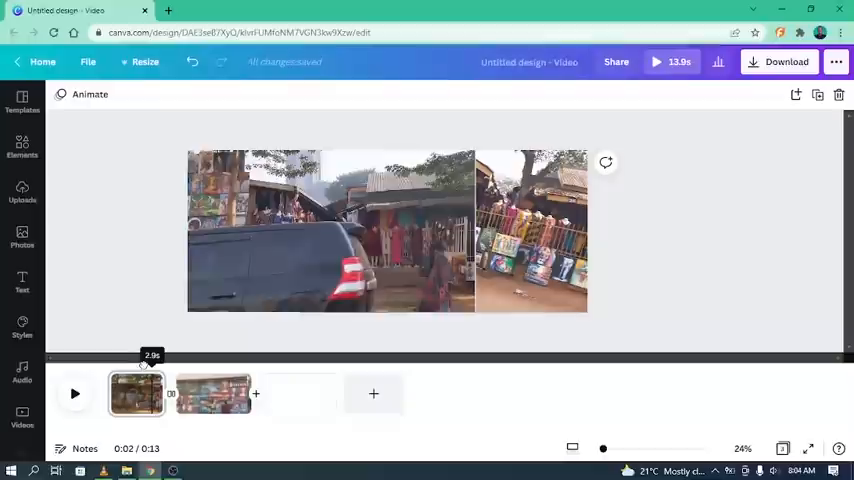
{"action": "left_click", "coordinate": [76, 392]}
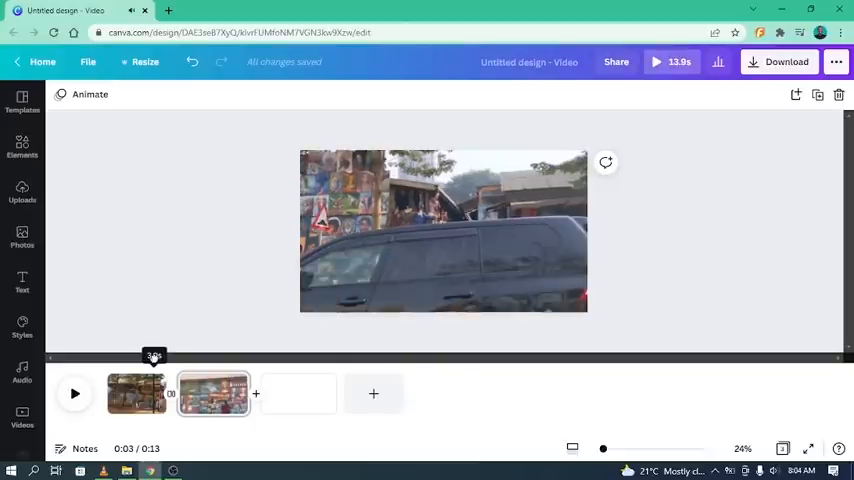
{"action": "left_click", "coordinate": [76, 392]}
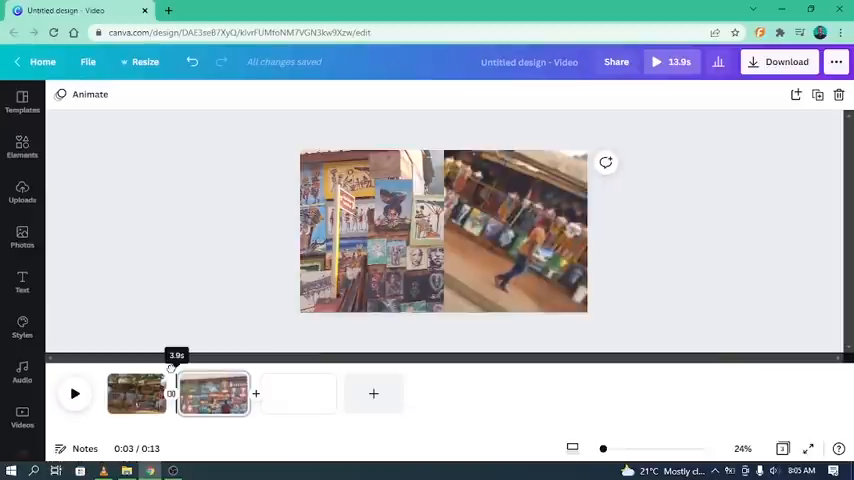
{"action": "left_click", "coordinate": [76, 392]}
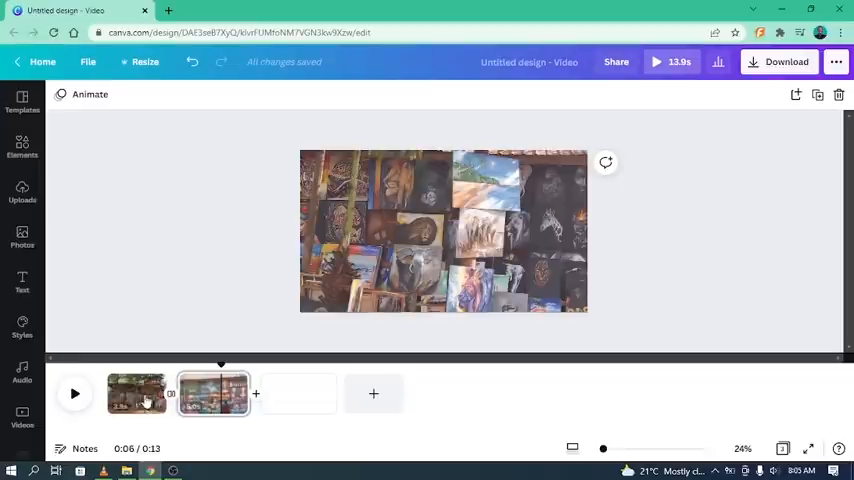
{"action": "mouse_move", "coordinate": [36, 184]}
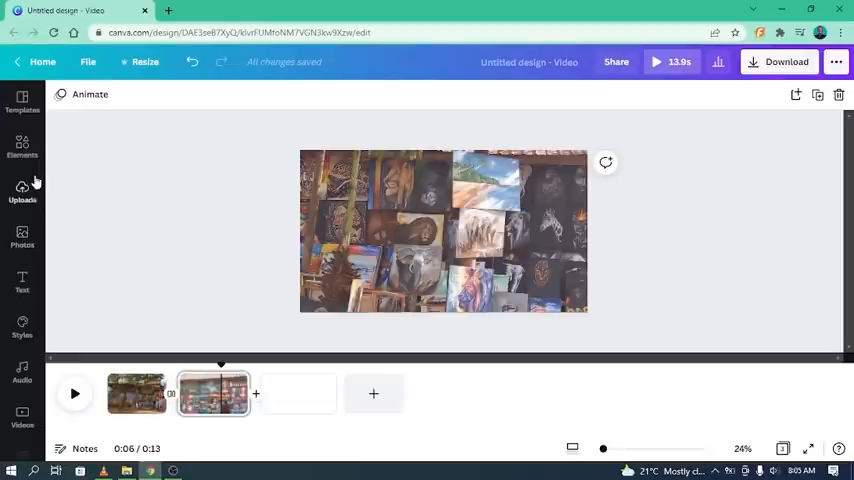
Add a purple retro heading over the second clip and set its wording to STREET ART.
{"action": "left_click", "coordinate": [22, 284]}
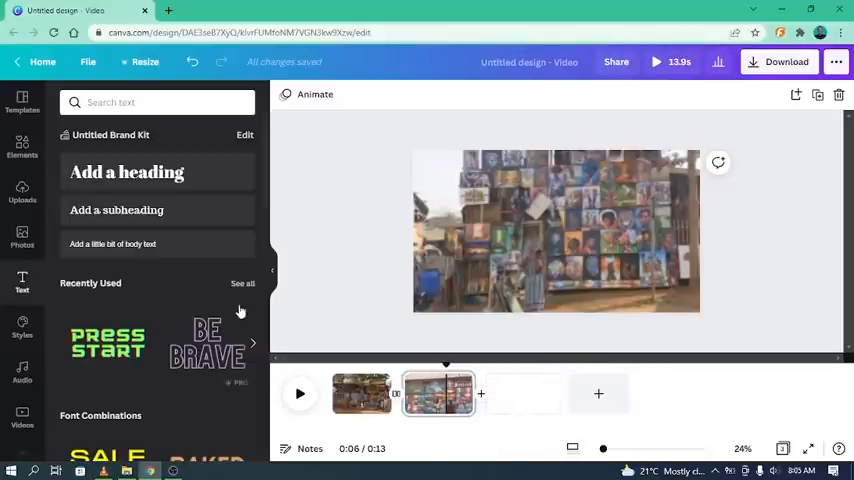
{"action": "left_click", "coordinate": [128, 172]}
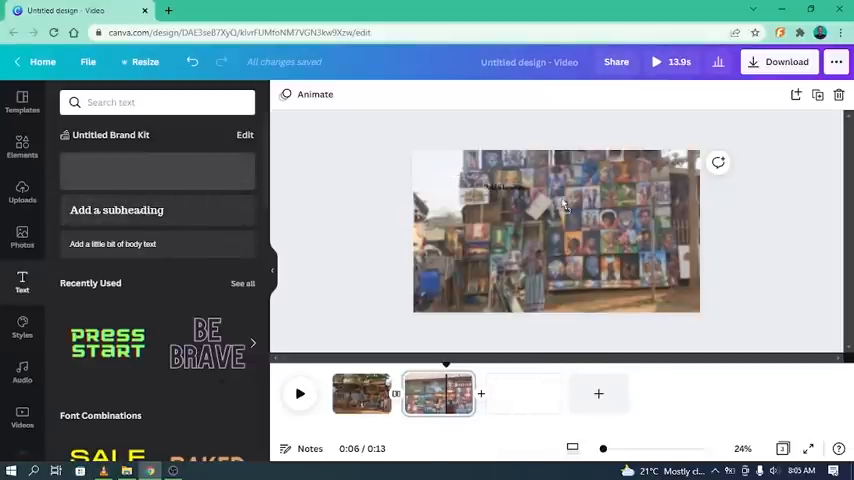
{"action": "left_click", "coordinate": [128, 172]}
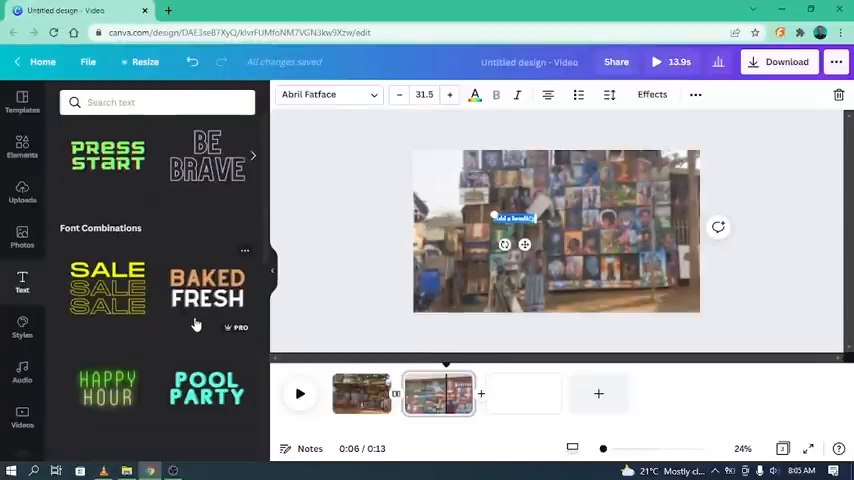
{"action": "scroll", "scroll_direction": "down", "scroll_amount": 3}
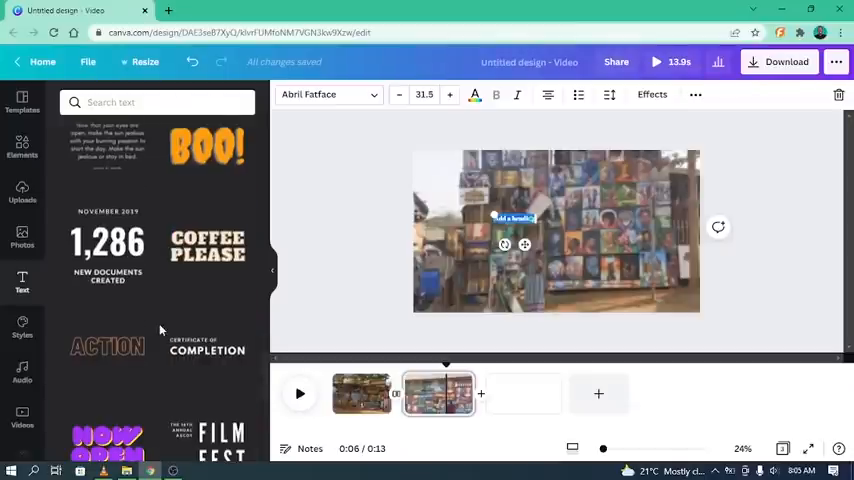
{"action": "scroll", "scroll_direction": "down", "scroll_amount": 3}
{"action": "type", "text": "STREET"}
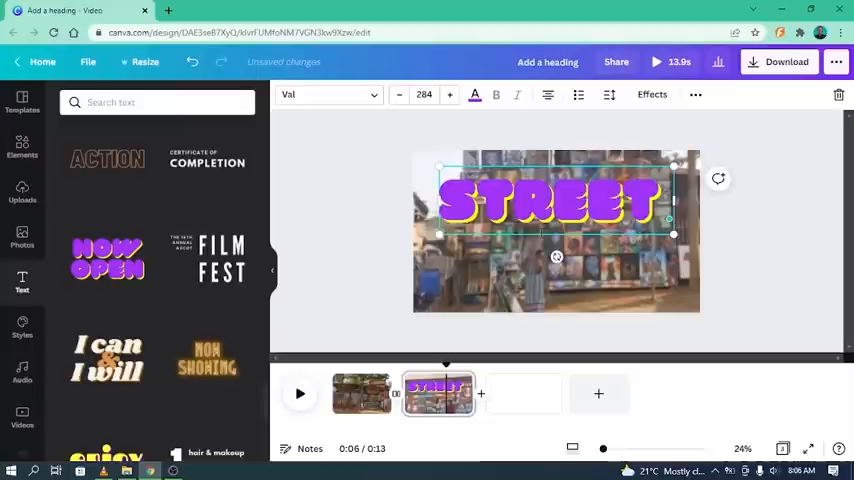
{"action": "type", "text": "ART"}
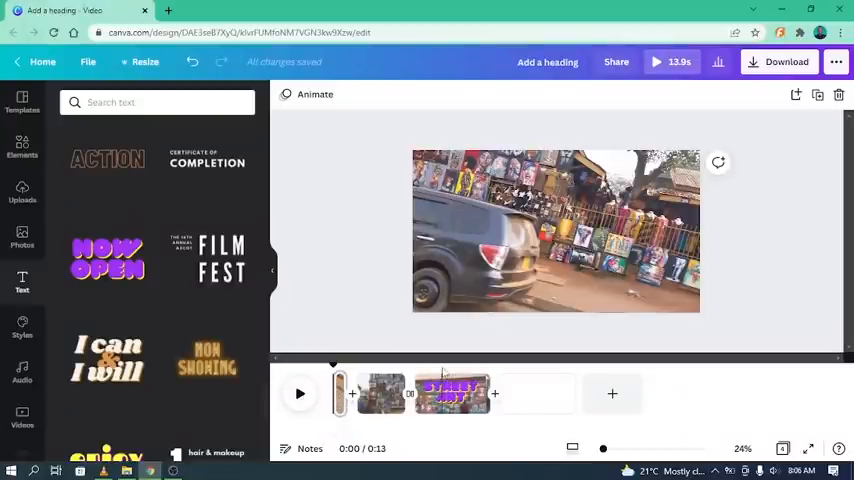
Select the short opening piece split from the first clip on the timeline.
{"action": "left_click", "coordinate": [452, 392]}
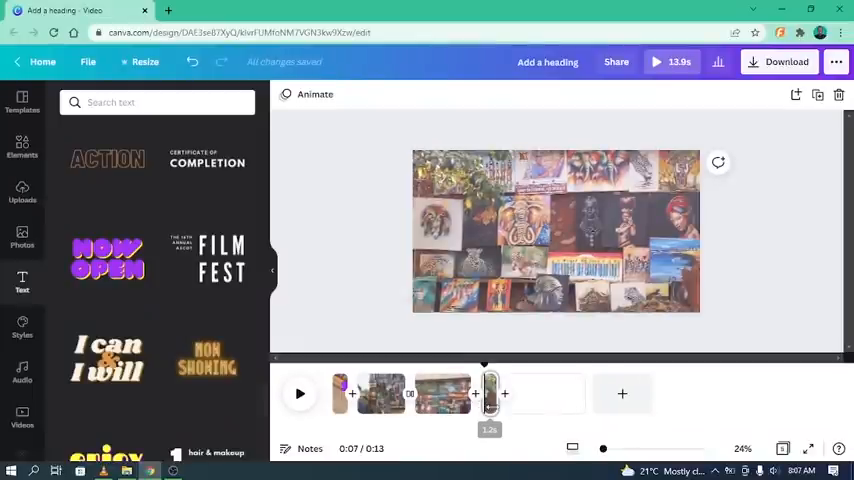
Replace the opening clip heading's wording with STREET ART via the piece's options.
{"action": "right_click", "coordinate": [490, 392]}
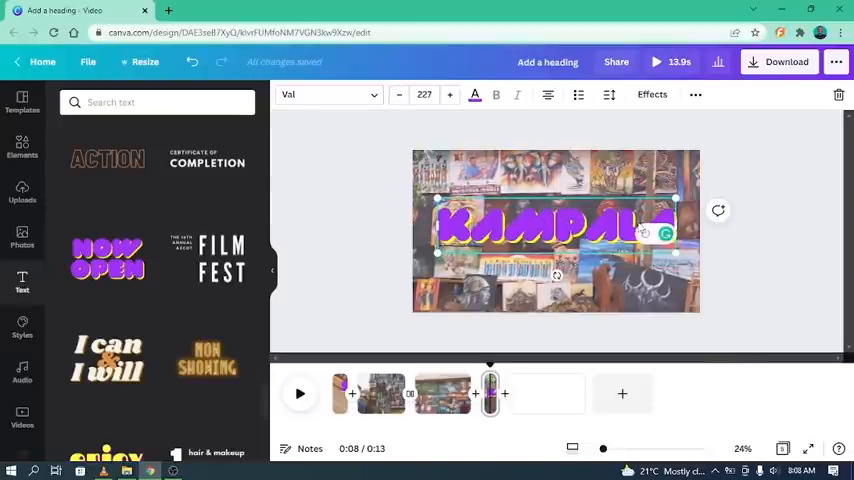
{"action": "type", "text": "STREET ART"}
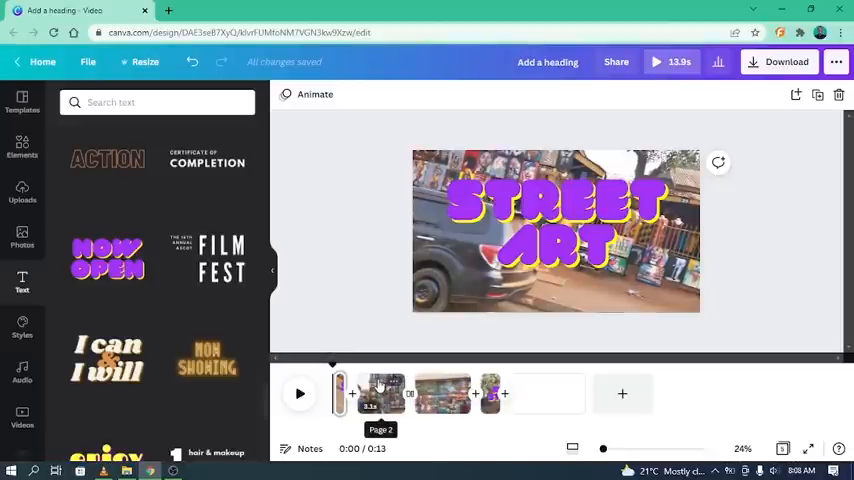
{"action": "left_click", "coordinate": [300, 392]}
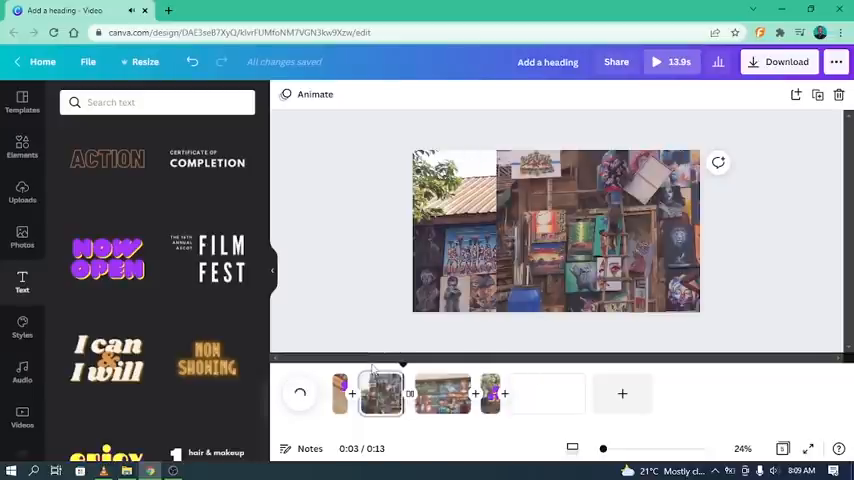
{"action": "left_click", "coordinate": [300, 392]}
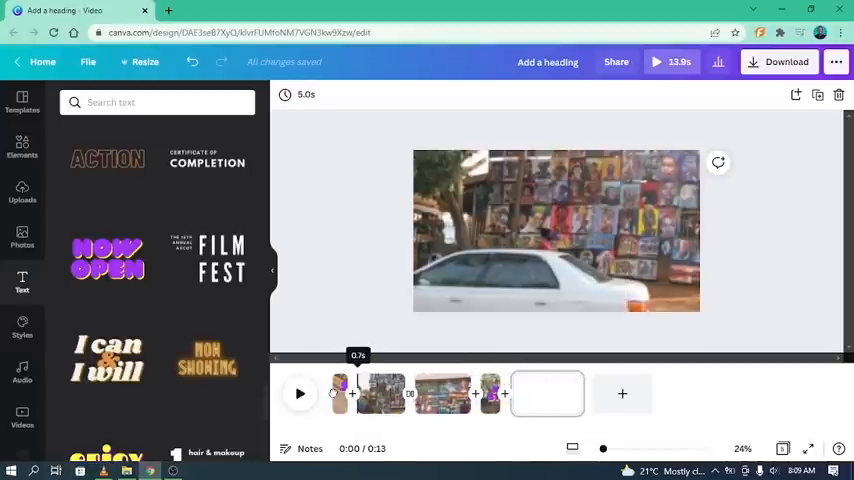
{"action": "left_click", "coordinate": [300, 392]}
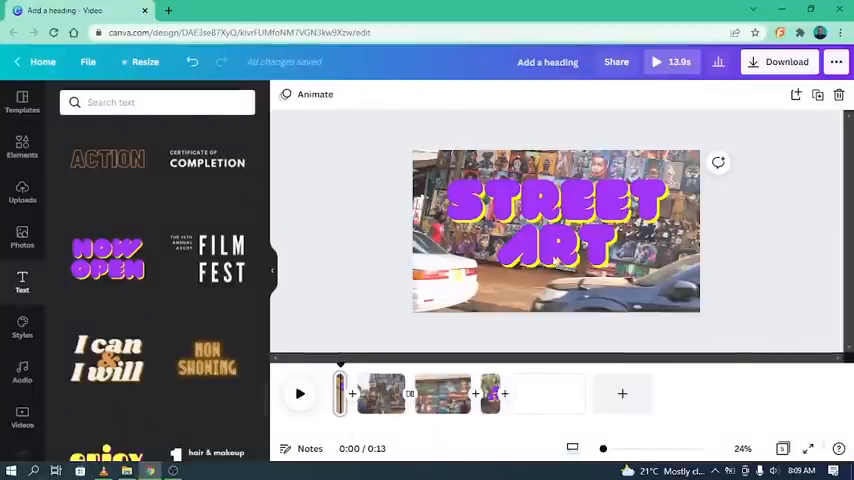
{"action": "left_click", "coordinate": [556, 220]}
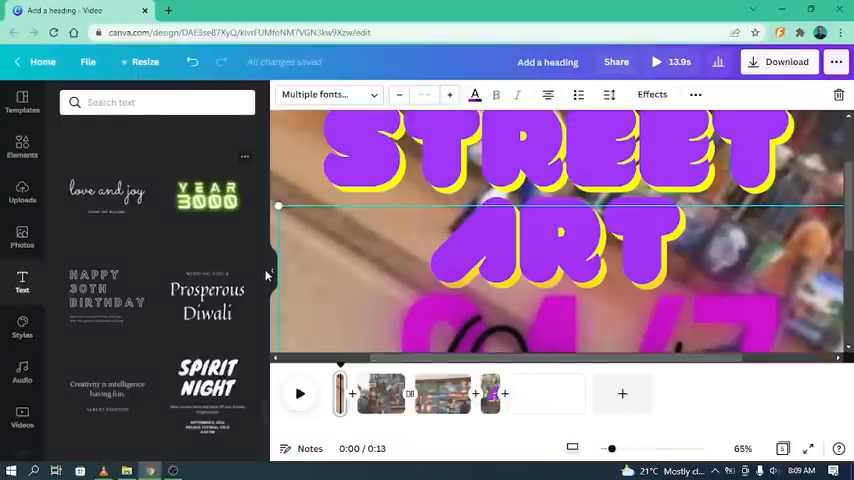
{"action": "mouse_move", "coordinate": [278, 276]}
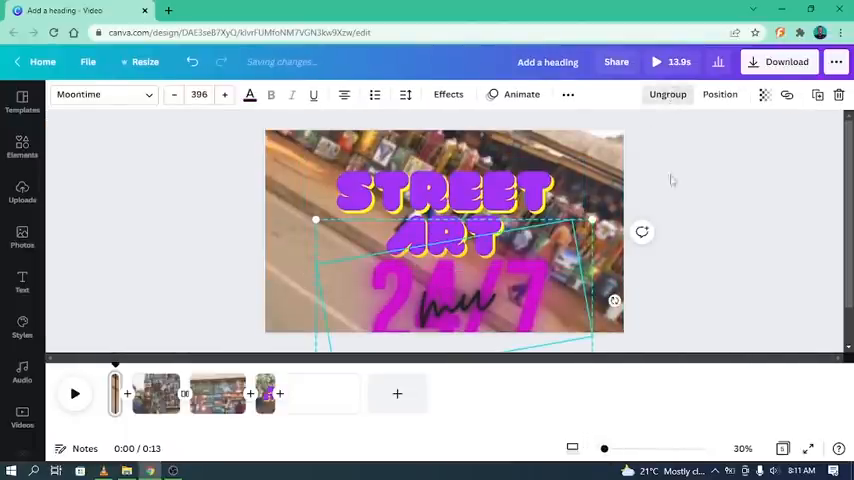
Select the purple text line under the title and begin editing its wording.
{"action": "left_click", "coordinate": [464, 304]}
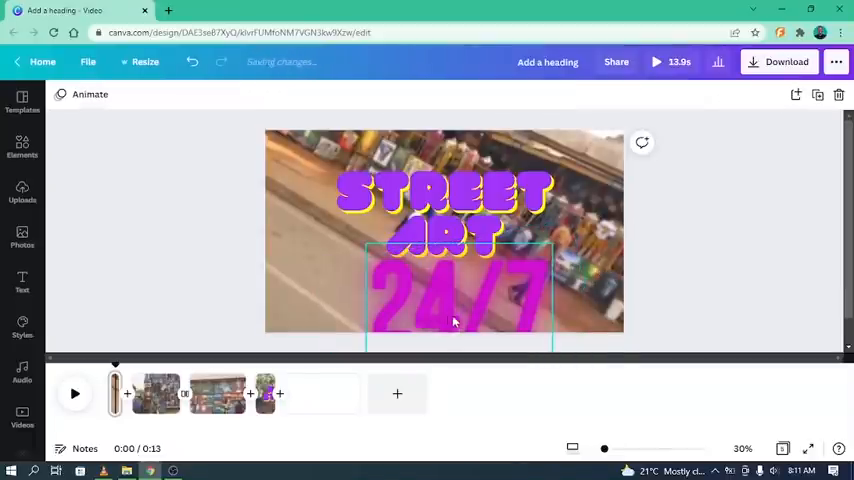
{"action": "left_click", "coordinate": [458, 300]}
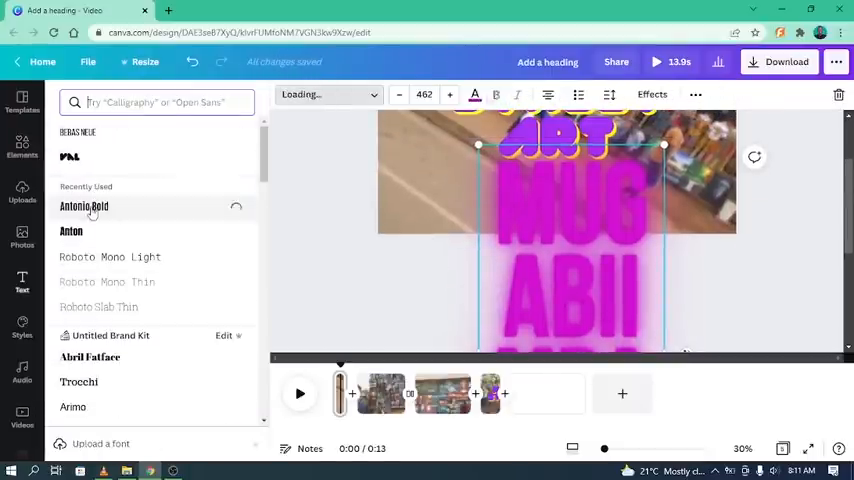
Search the fonts for antonio and set the credit text in Antonio Light.
{"action": "left_click", "coordinate": [84, 206]}
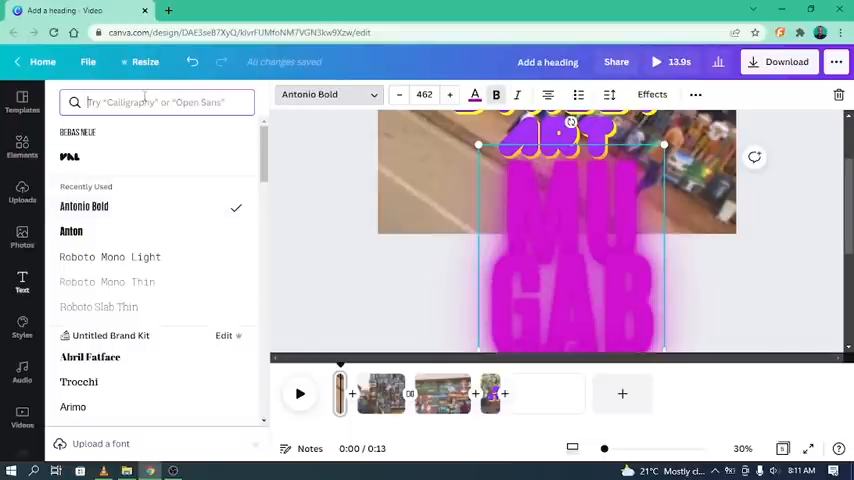
{"action": "type", "text": "antonio"}
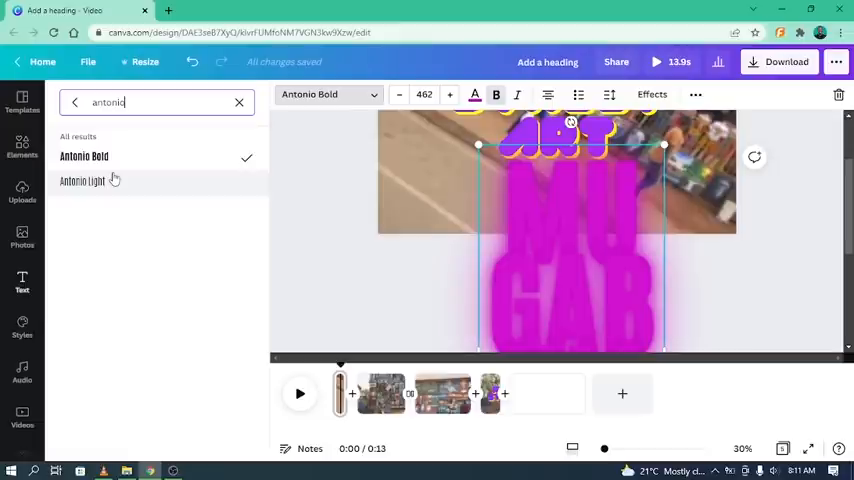
{"action": "left_click", "coordinate": [82, 180]}
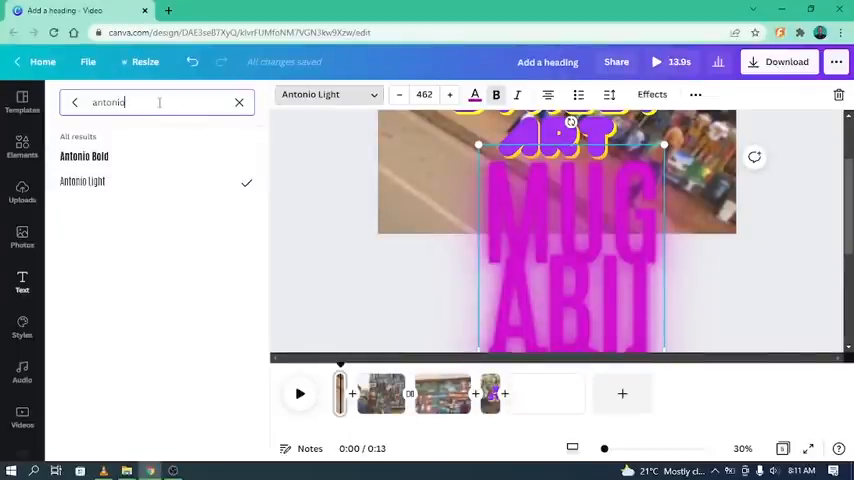
{"action": "mouse_move", "coordinate": [424, 94]}
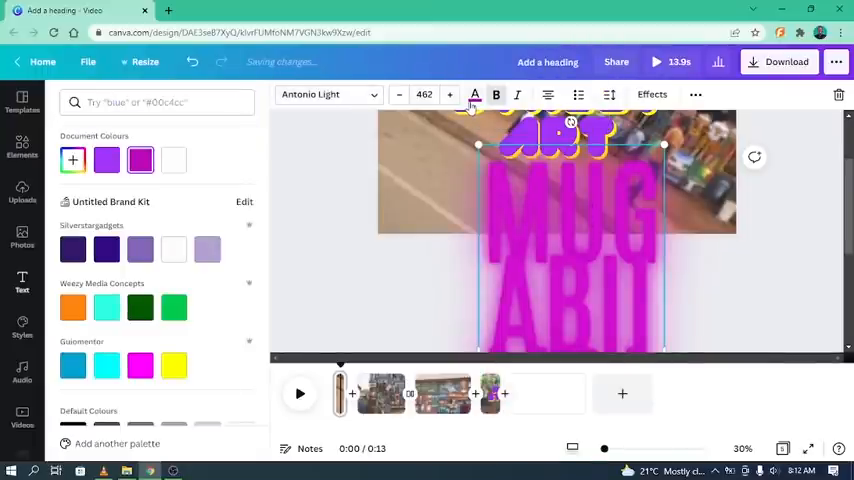
Colour the credit white, set its size via 21 and 38 to 66, and select the title.
{"action": "left_click", "coordinate": [172, 248]}
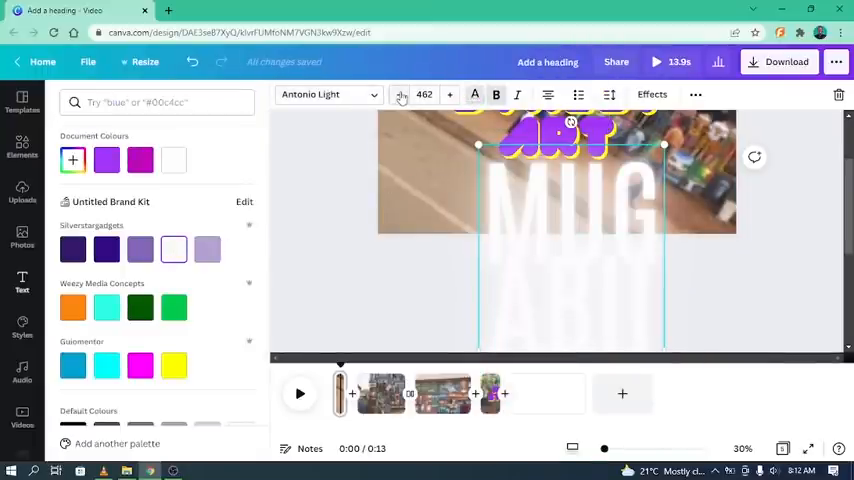
{"action": "left_click", "coordinate": [424, 94]}
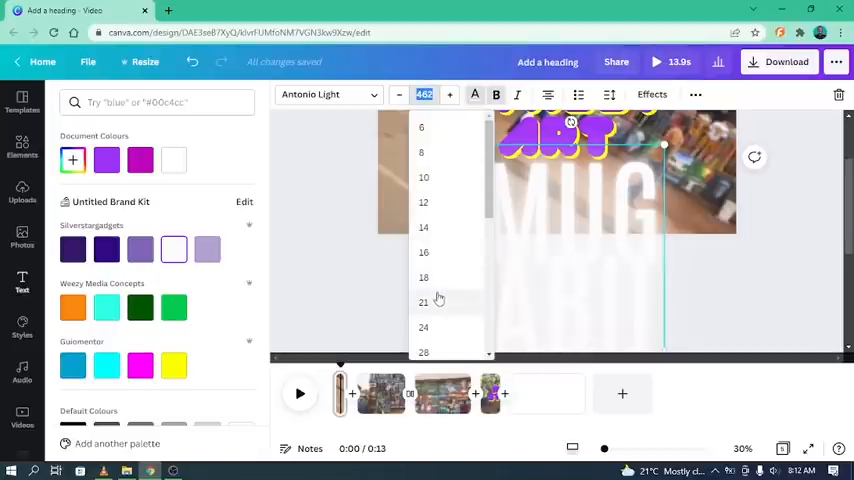
{"action": "left_click", "coordinate": [424, 300]}
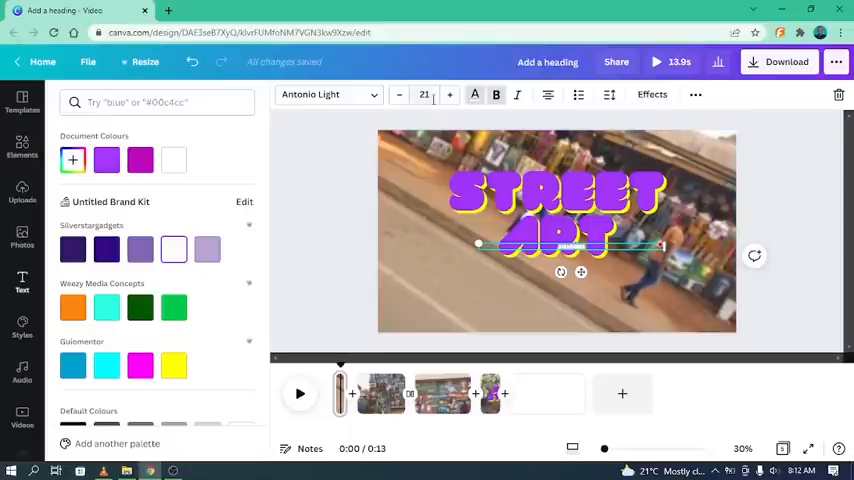
{"action": "left_click", "coordinate": [448, 94]}
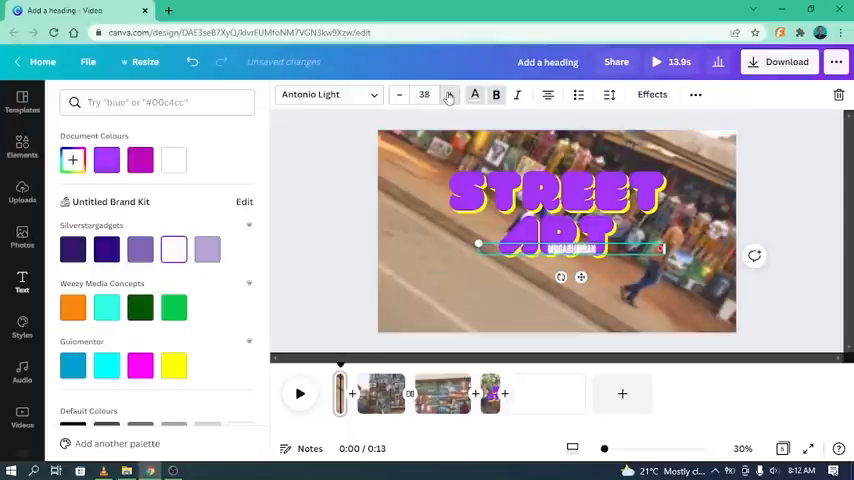
{"action": "left_click", "coordinate": [448, 94]}
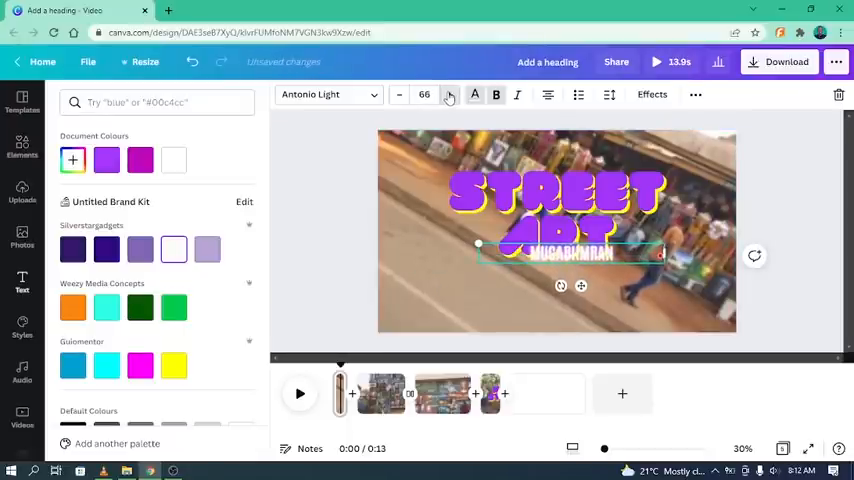
{"action": "left_click", "coordinate": [448, 94]}
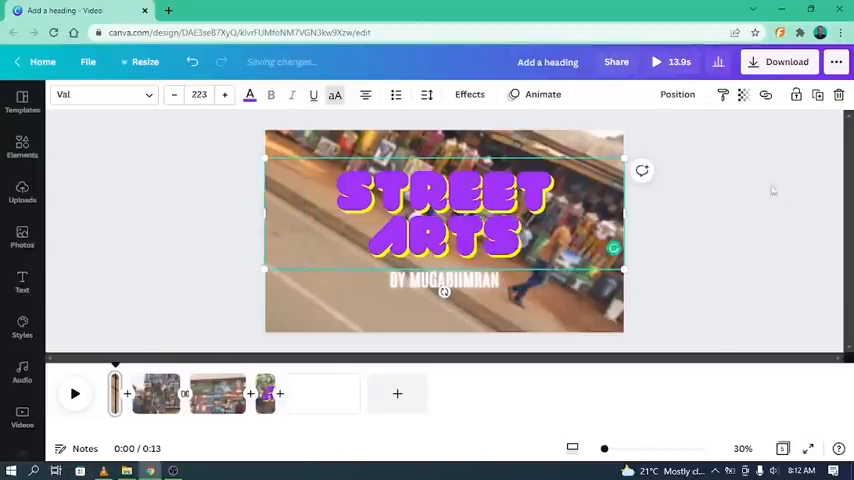
{"action": "left_click", "coordinate": [22, 372]}
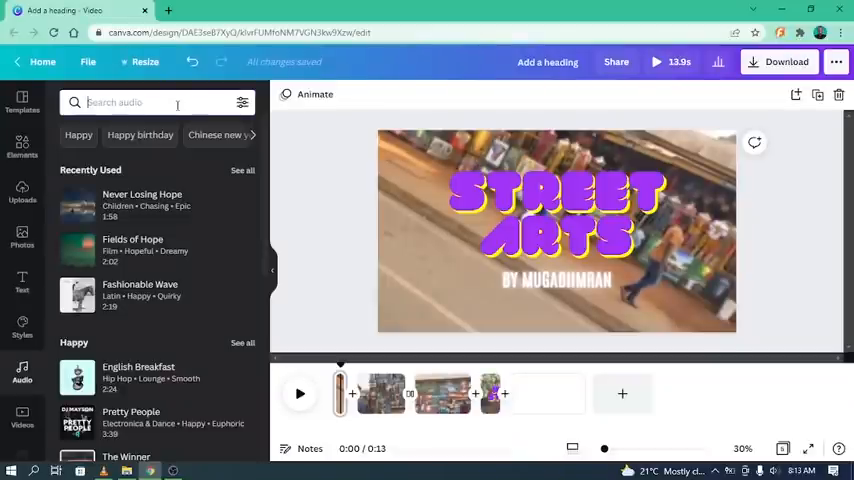
Search the audio library for art, then begin a download including all five pages.
{"action": "type", "text": "art"}
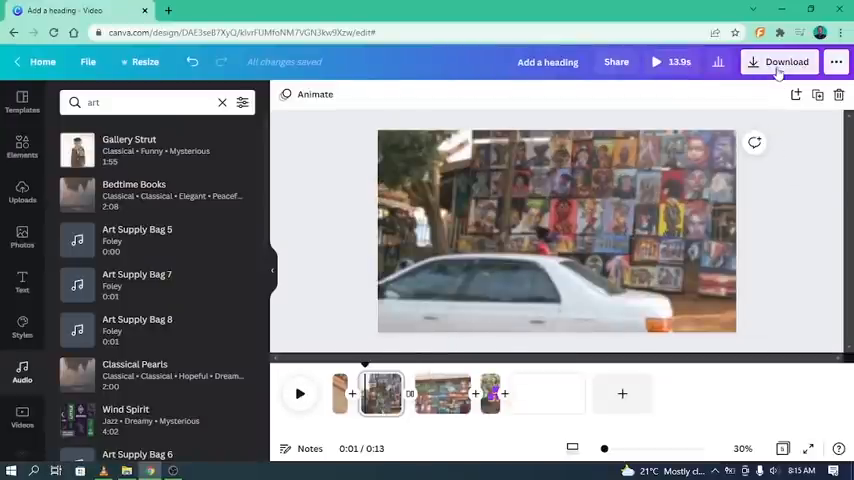
{"action": "left_click", "coordinate": [786, 60]}
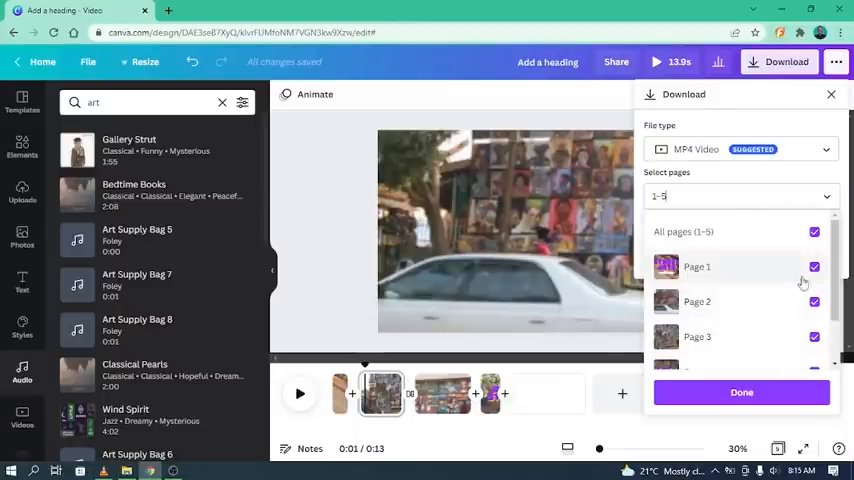
{"action": "left_click", "coordinate": [740, 392]}
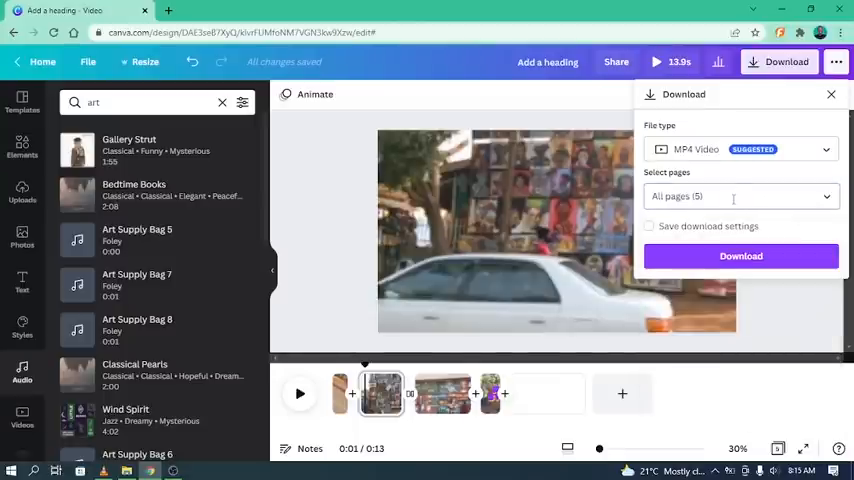
Keep MP4 Video as the file type and start downloading the video.
{"action": "left_click", "coordinate": [740, 148]}
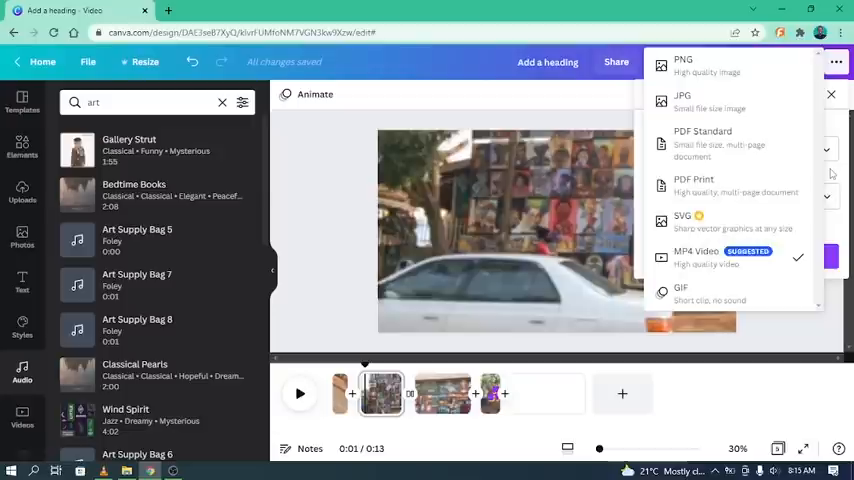
{"action": "left_click", "coordinate": [696, 256]}
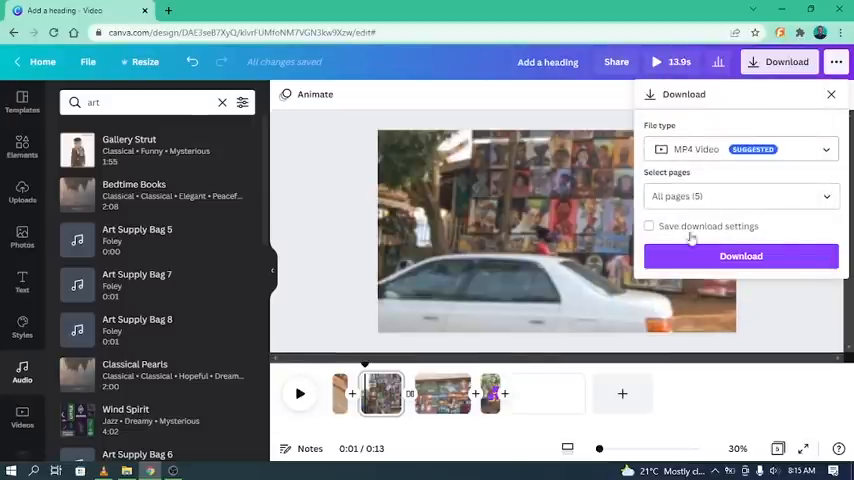
{"action": "left_click", "coordinate": [740, 256]}
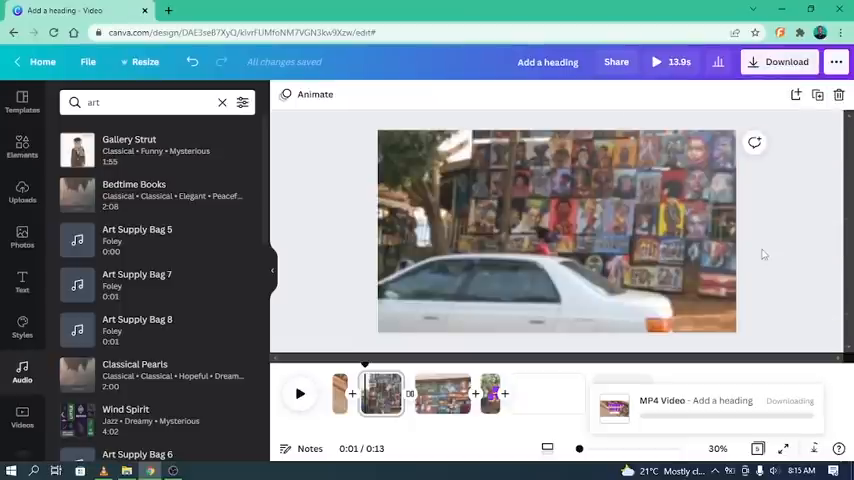